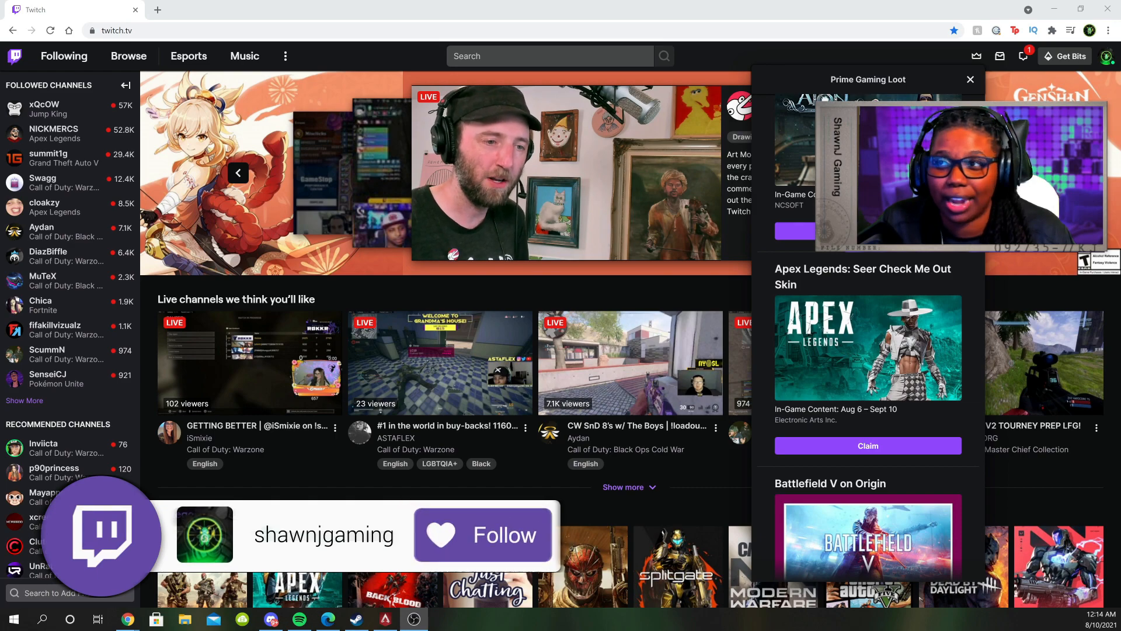
- Open the Apex Legends loot page on Prime Gaming, entering the name 'ShawnJ'
{"action": "left_click", "coordinate": [971, 79]}
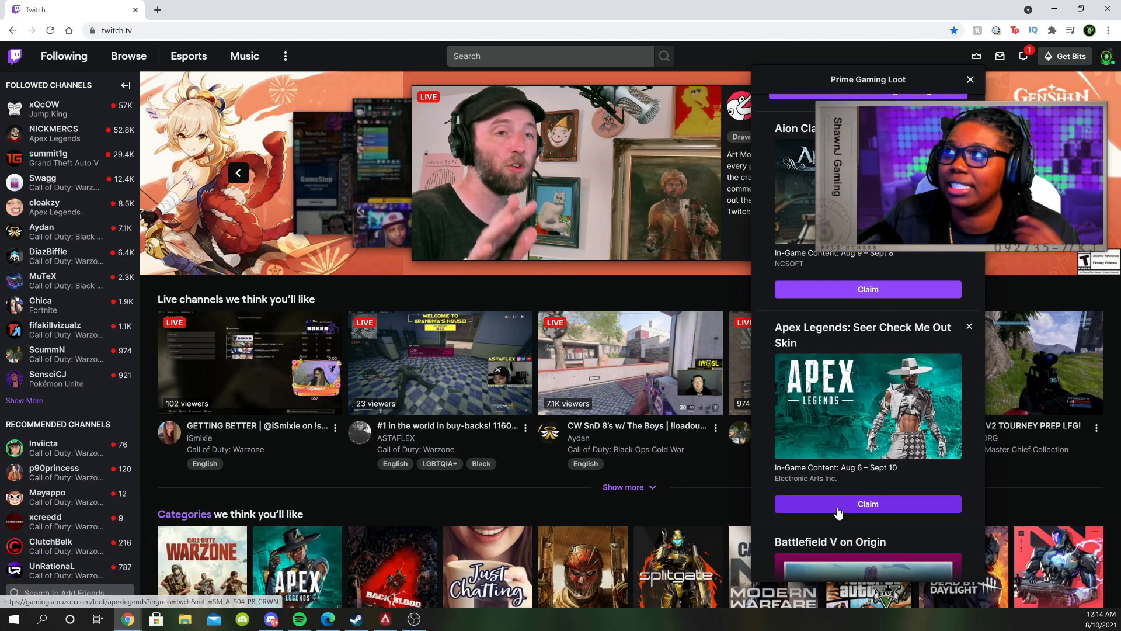
{"action": "left_click", "coordinate": [868, 504]}
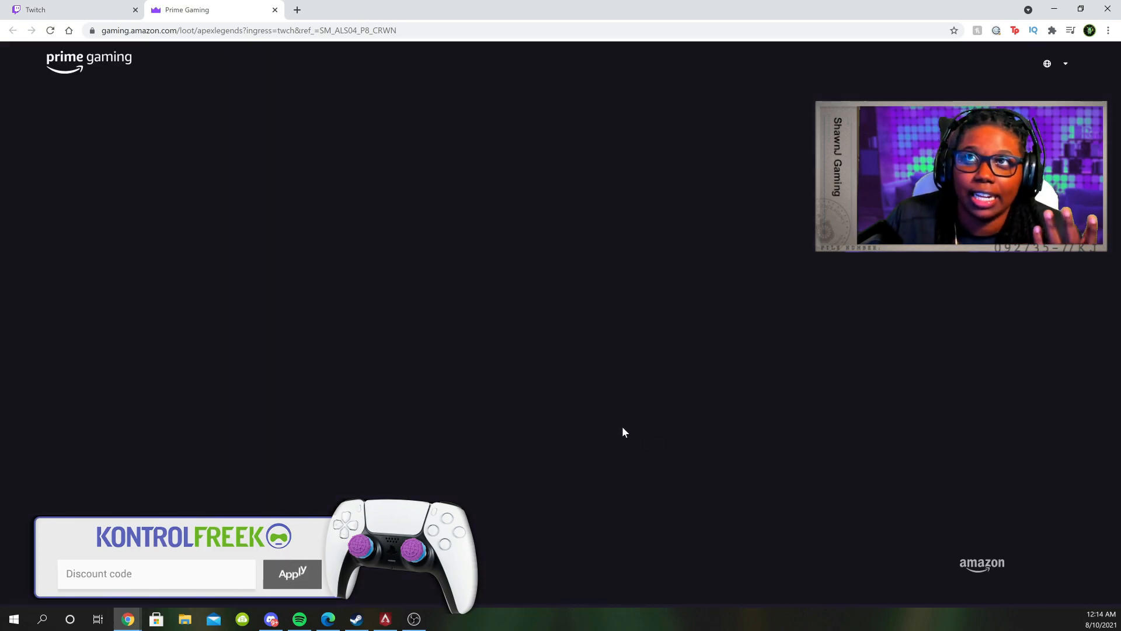
{"action": "type", "text": "ShawnJ"}
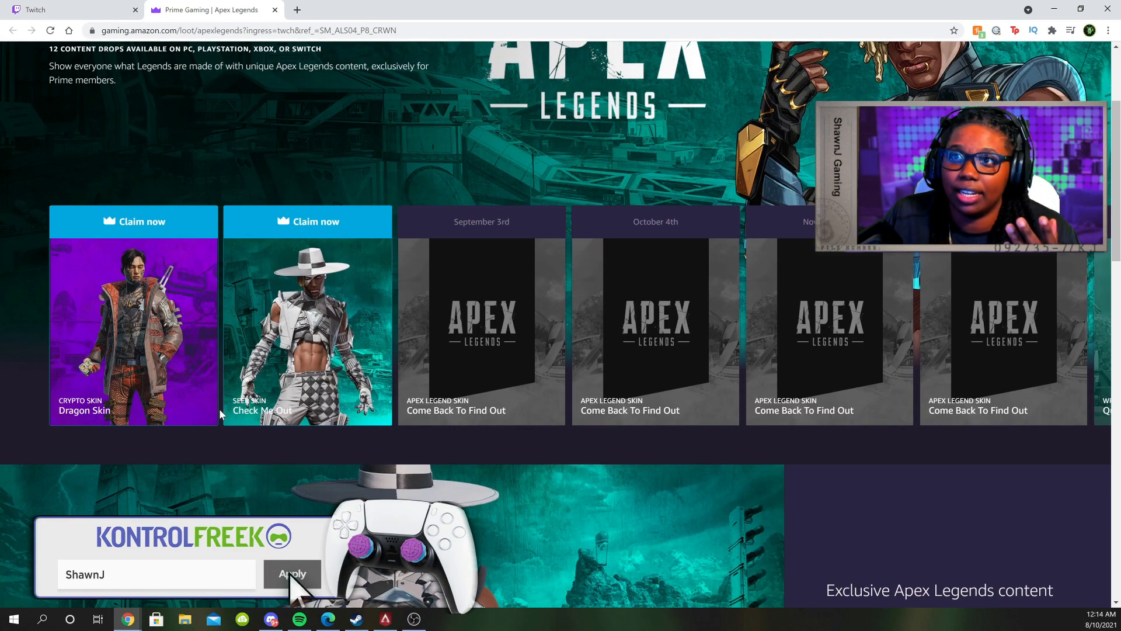
- Claim the Dragon Skin without relinking the account, then complete the Check Me Out claim
{"action": "left_click", "coordinate": [133, 221]}
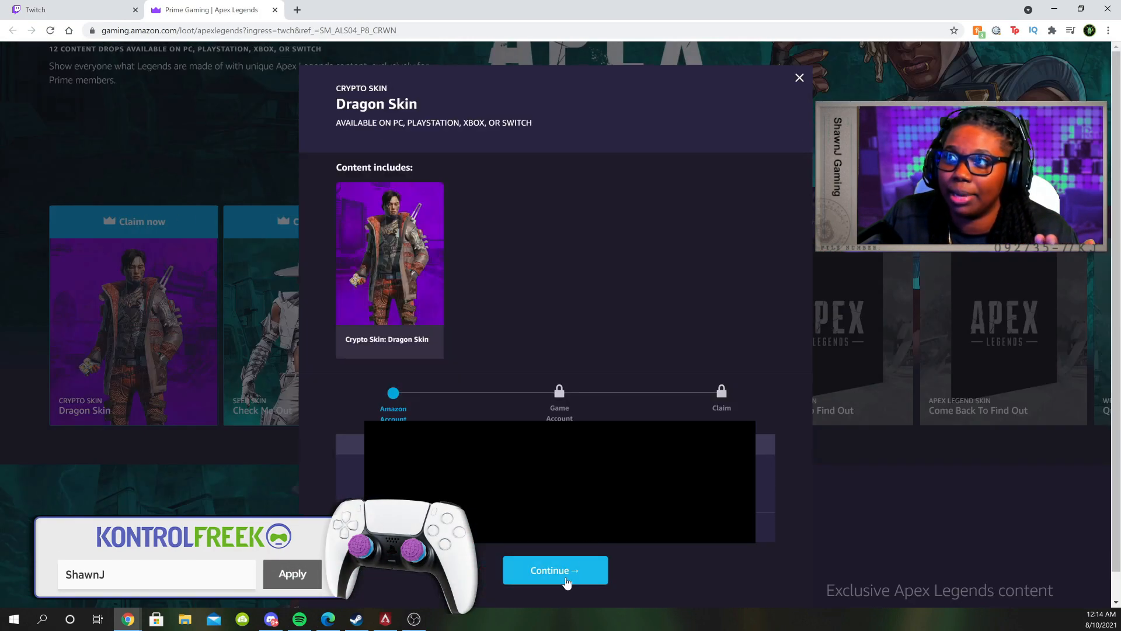
{"action": "left_click", "coordinate": [554, 571]}
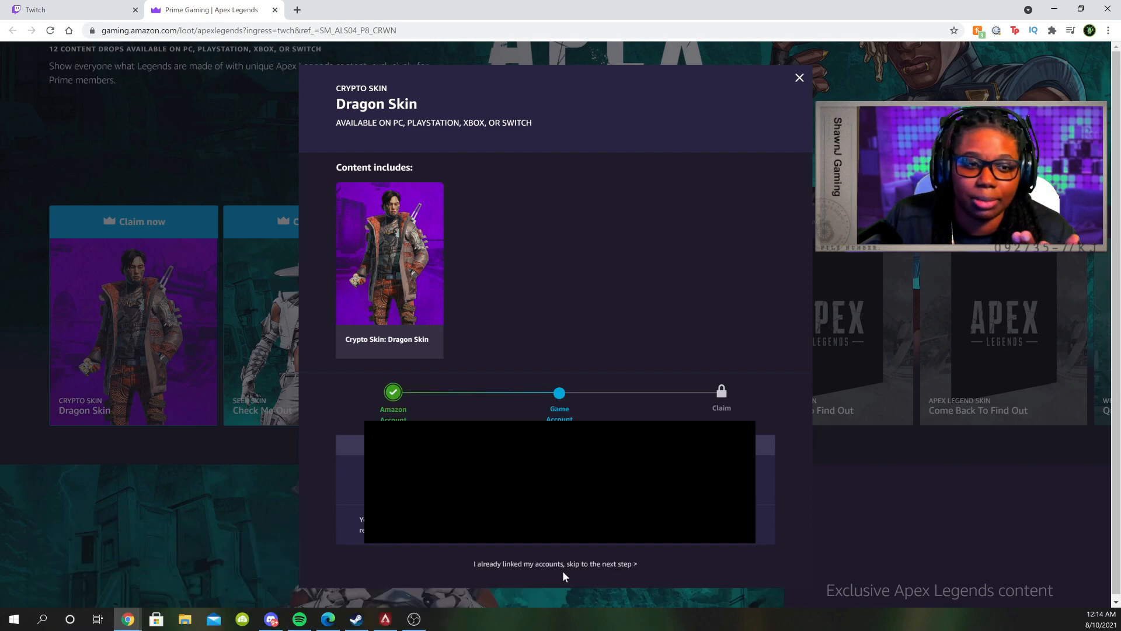
{"action": "left_click", "coordinate": [555, 564]}
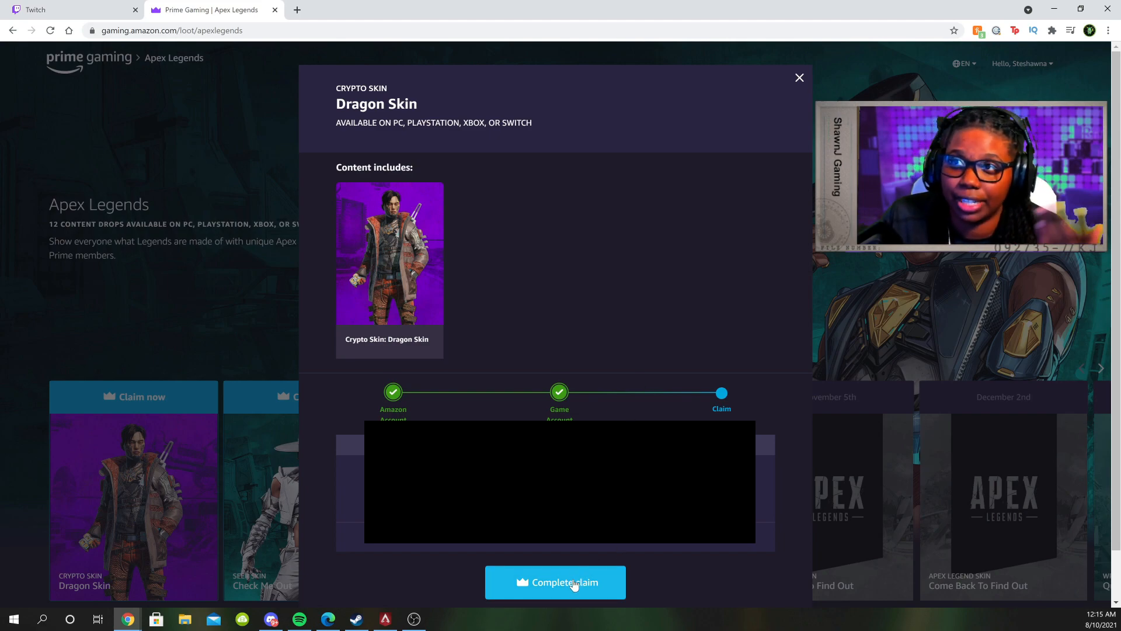
{"action": "left_click", "coordinate": [555, 583]}
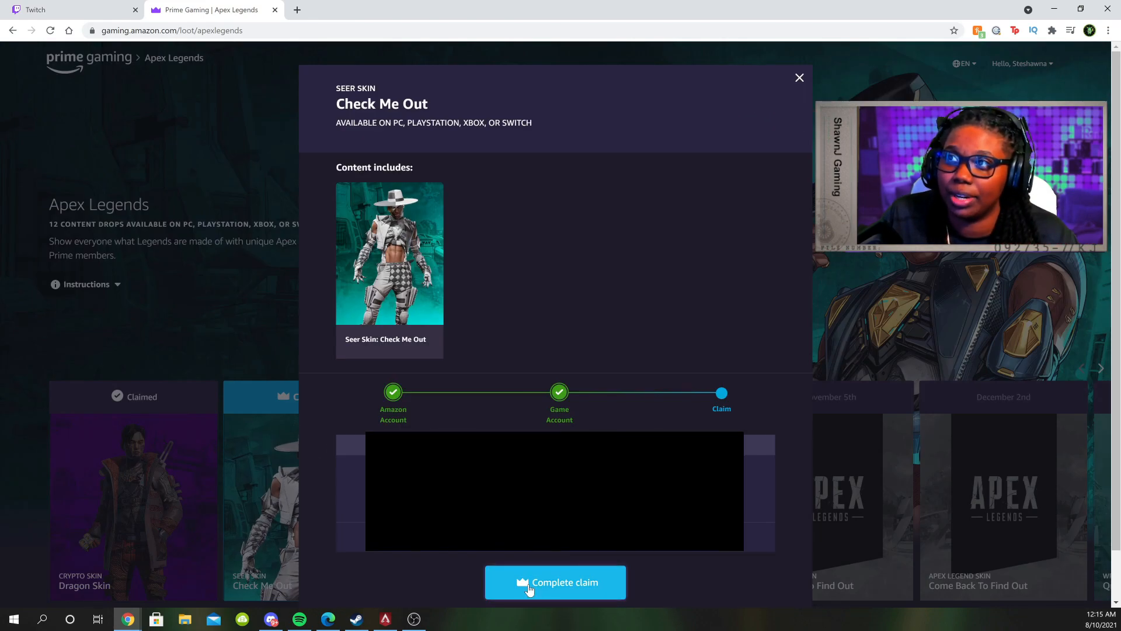
{"action": "left_click", "coordinate": [555, 583]}
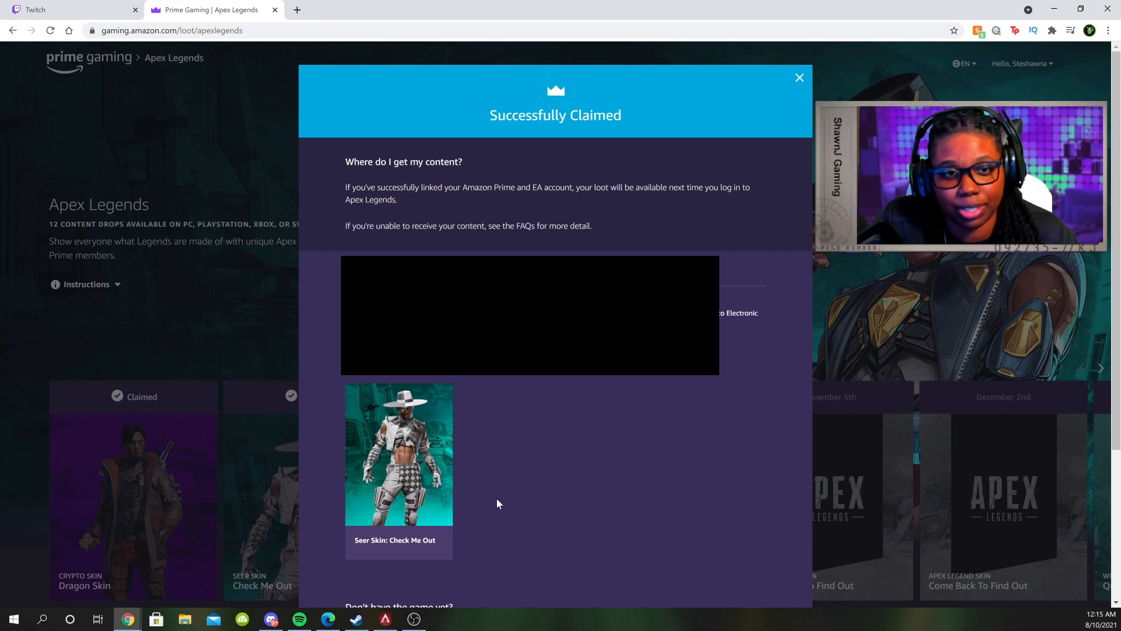
{"action": "mouse_move", "coordinate": [603, 485]}
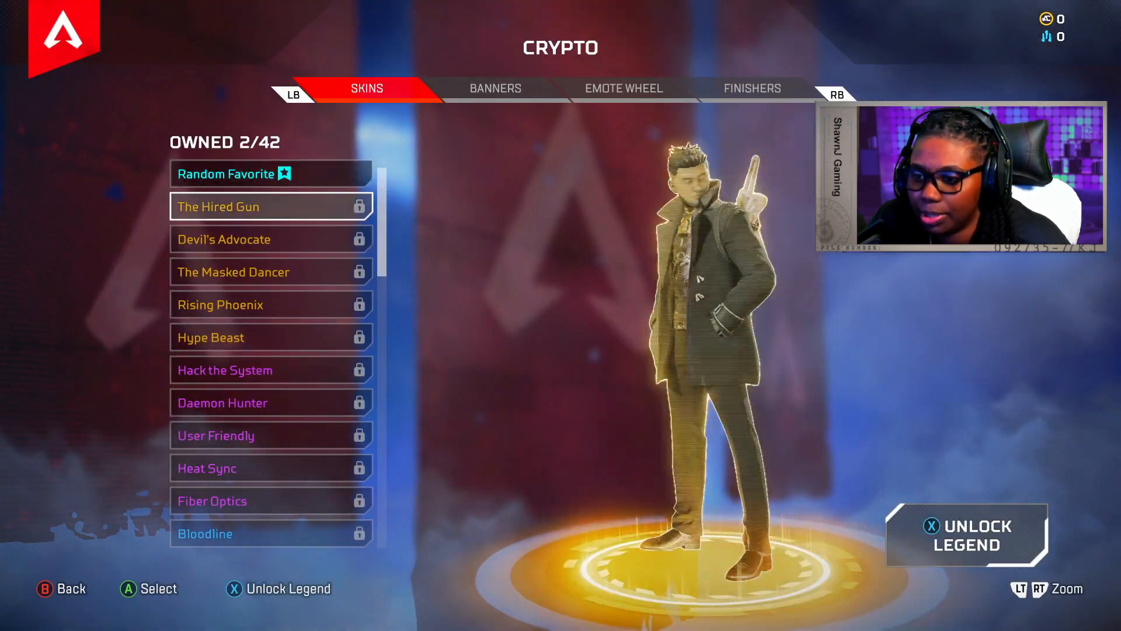
- Select Seer and scroll Seer's skins down to the unlocked Check Me Out skin
{"action": "scroll", "scroll_direction": "down", "scroll_amount": 3}
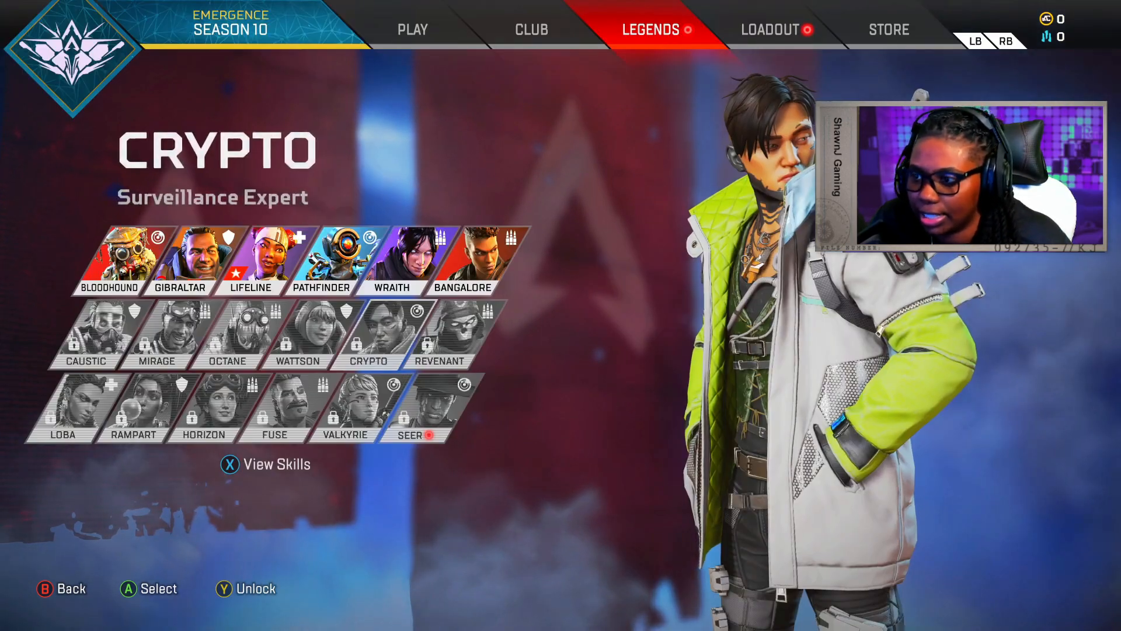
{"action": "left_click", "coordinate": [410, 404]}
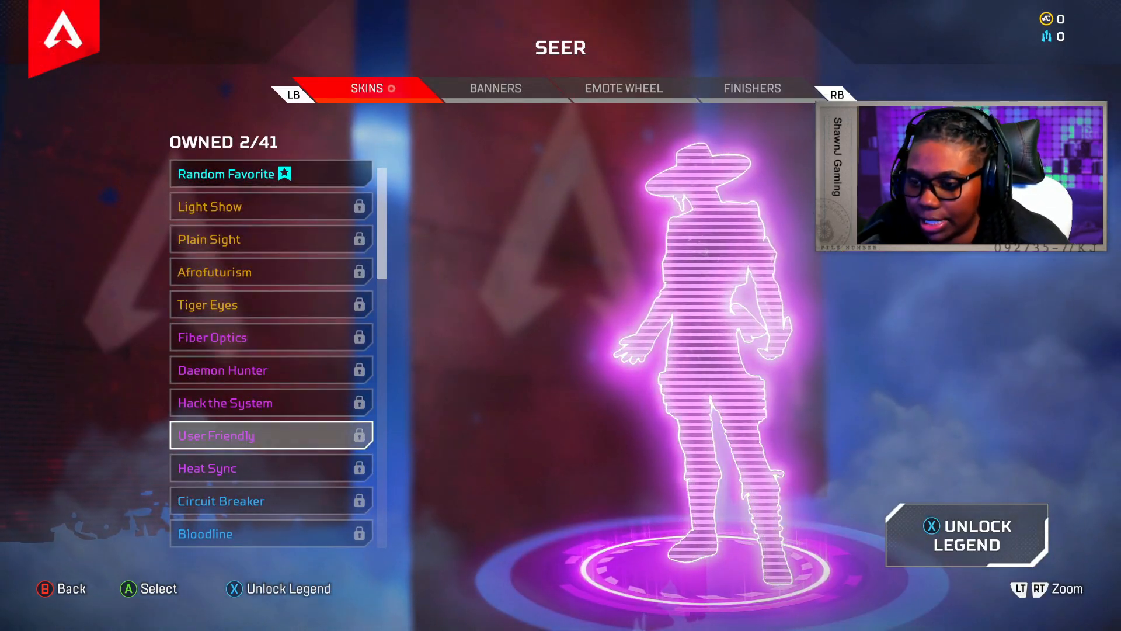
{"action": "scroll", "scroll_direction": "down", "scroll_amount": 3}
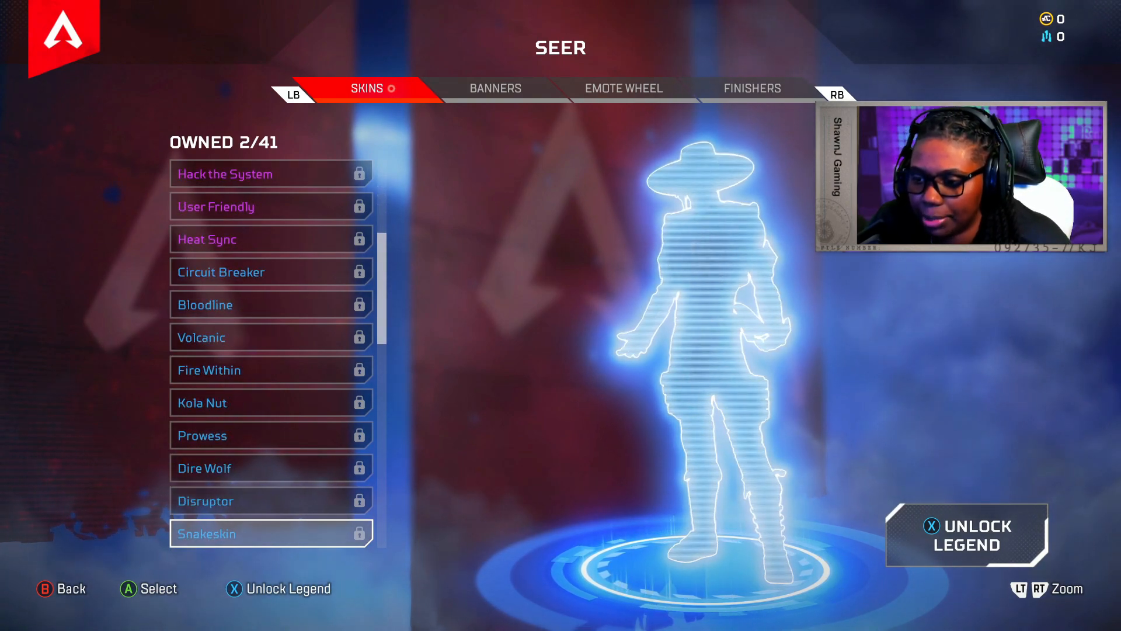
{"action": "scroll", "scroll_direction": "down", "scroll_amount": 3}
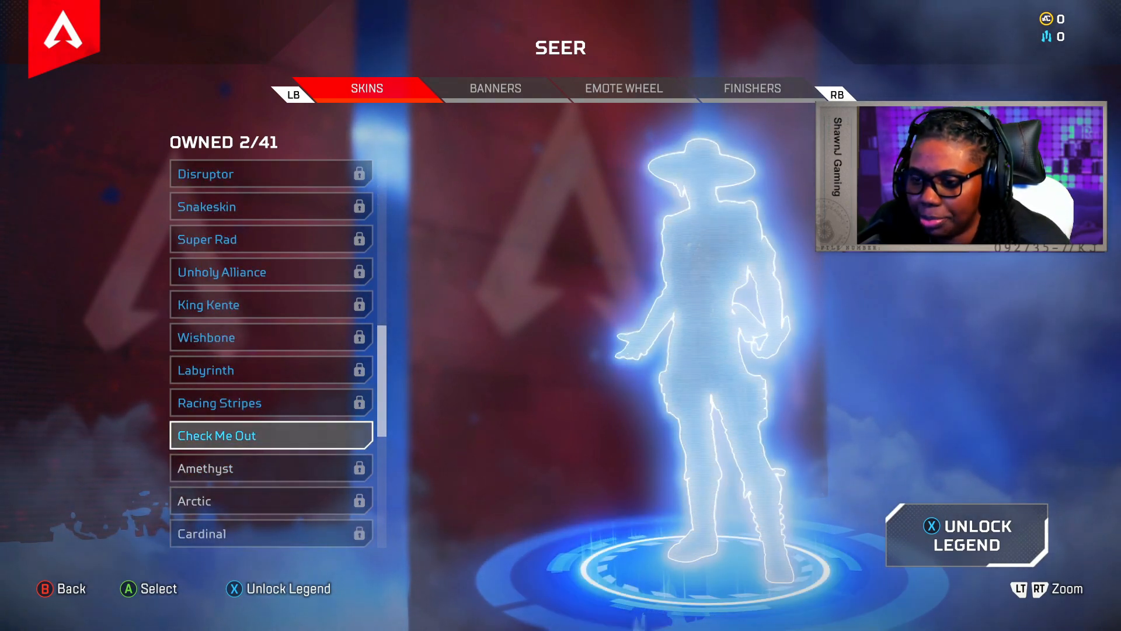